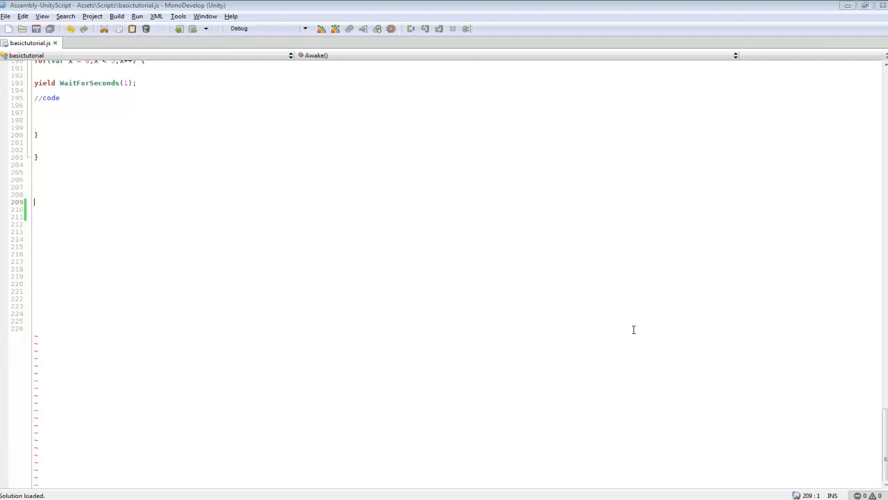
{"action": "mouse_move", "coordinate": [138, 250]}
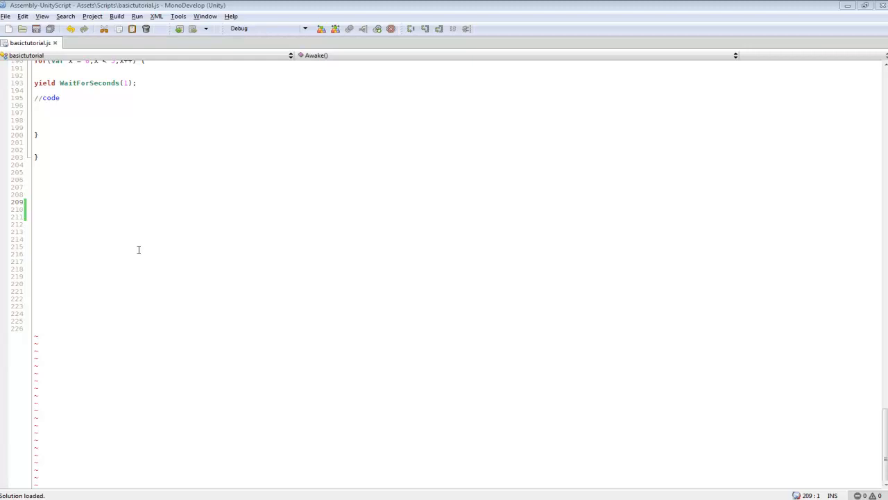
Declare a new function named switchStatment with an opening brace
{"action": "type", "text": "func"}
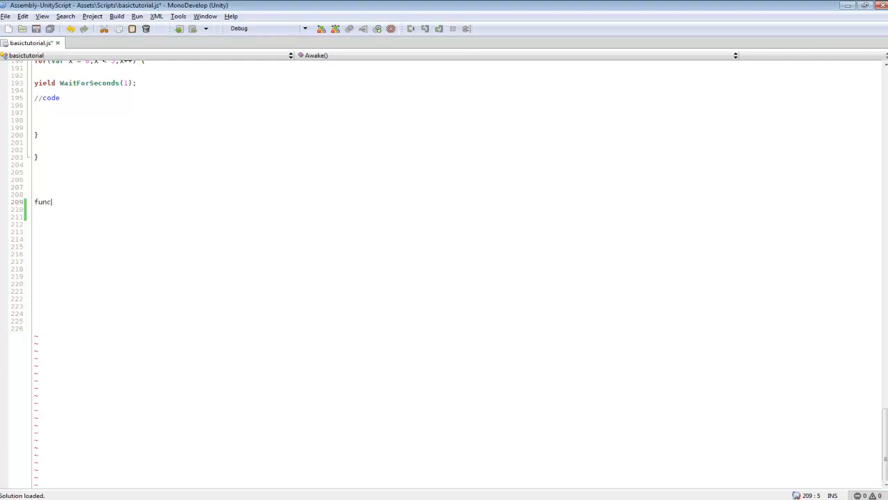
{"action": "type", "text": "tion switc"}
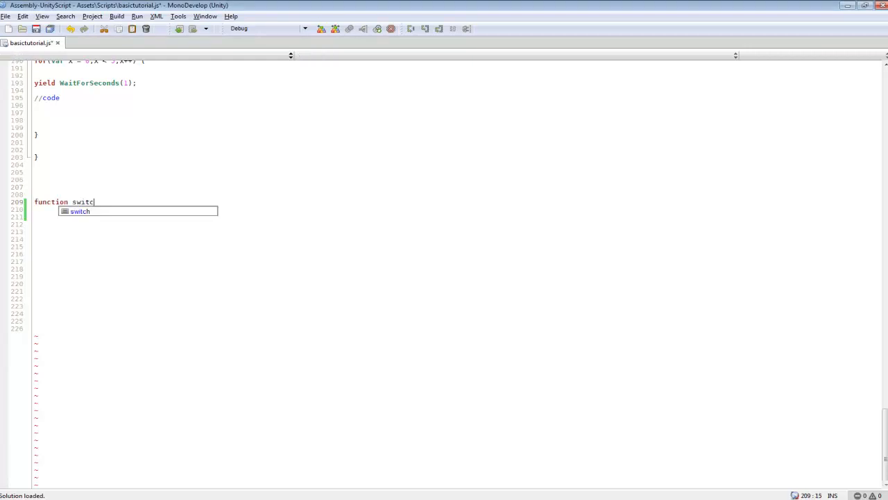
{"action": "type", "text": "hSa"}
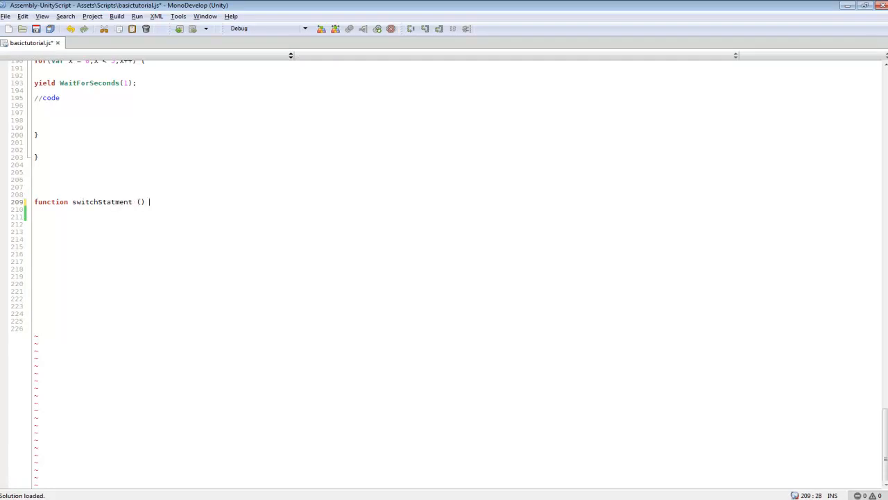
{"action": "type", "text": "{"}
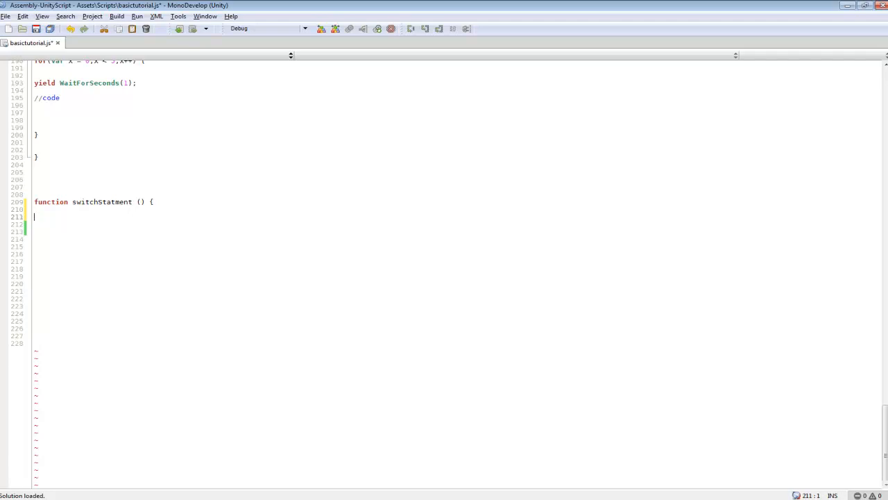
Begin an indented 'switch (' statement inside the function body
{"action": "key", "text": "Tab"}
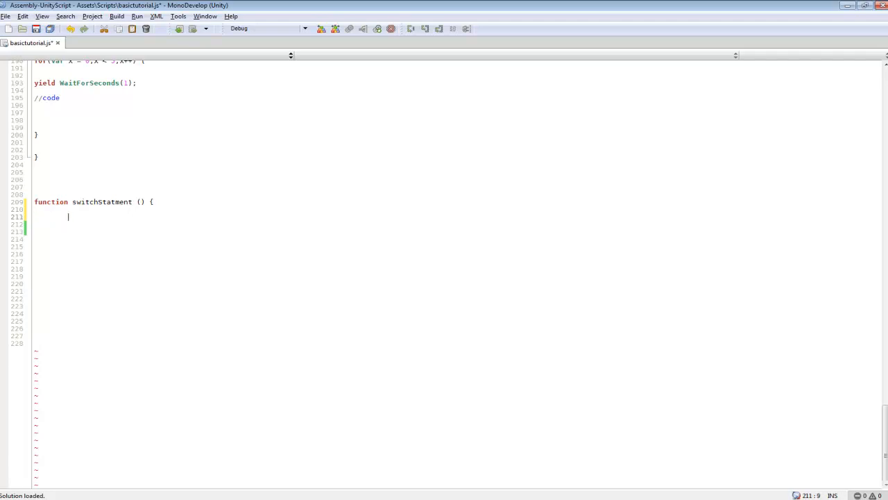
{"action": "type", "text": "switch"}
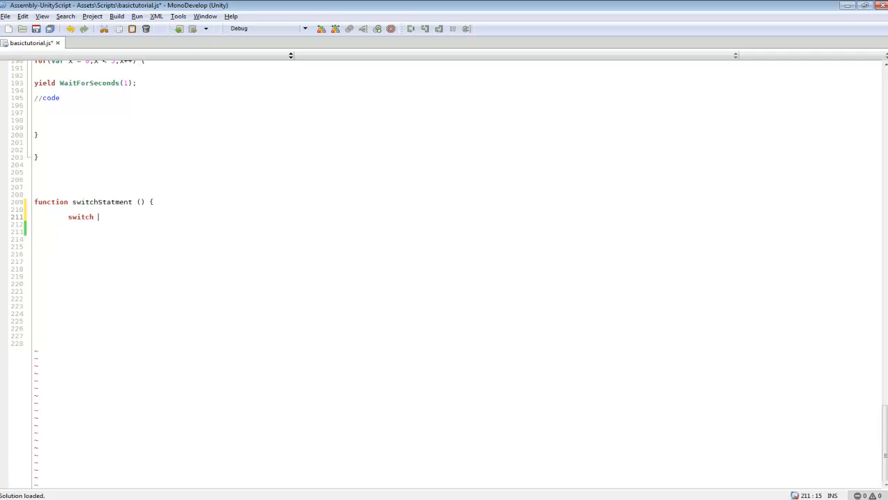
{"action": "type", "text": "("}
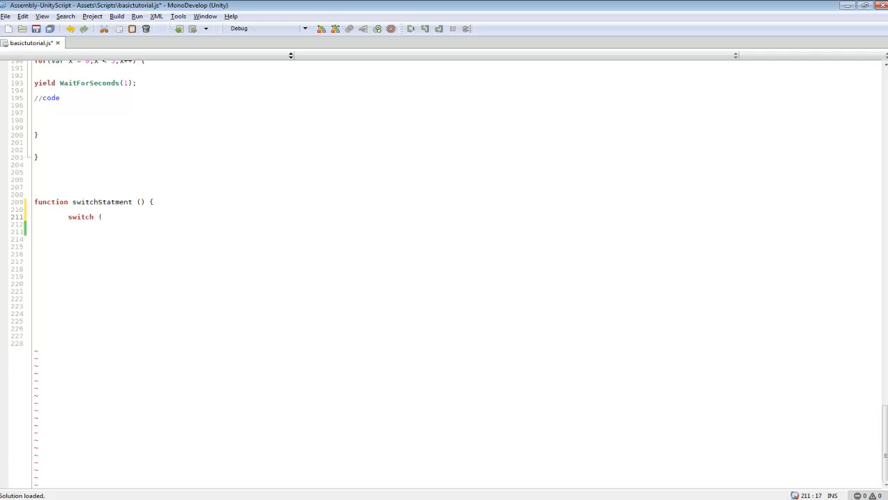
Make the switch test switchVariable and start its first case
{"action": "type", "text": "switch"}
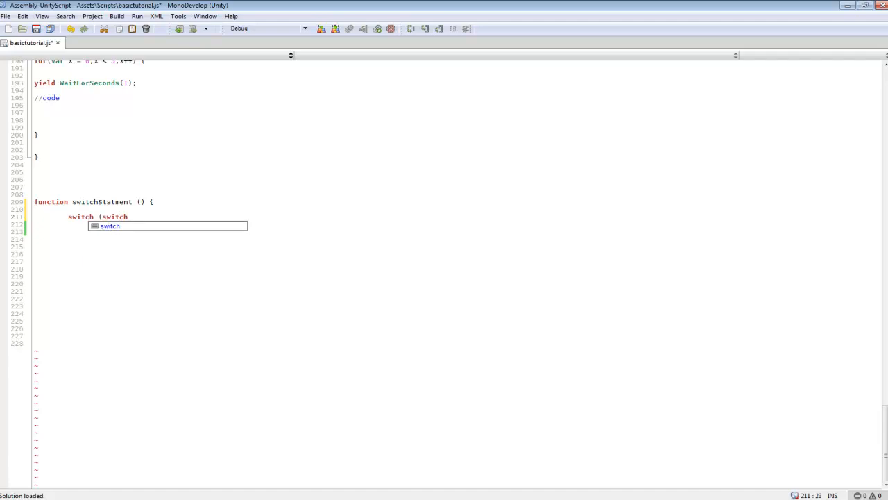
{"action": "type", "text": "Variable"}
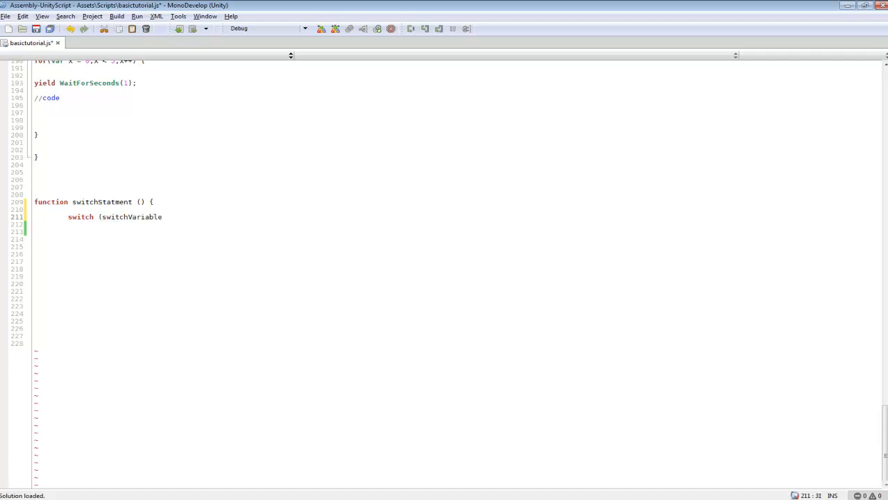
{"action": "type", "text": ") {"}
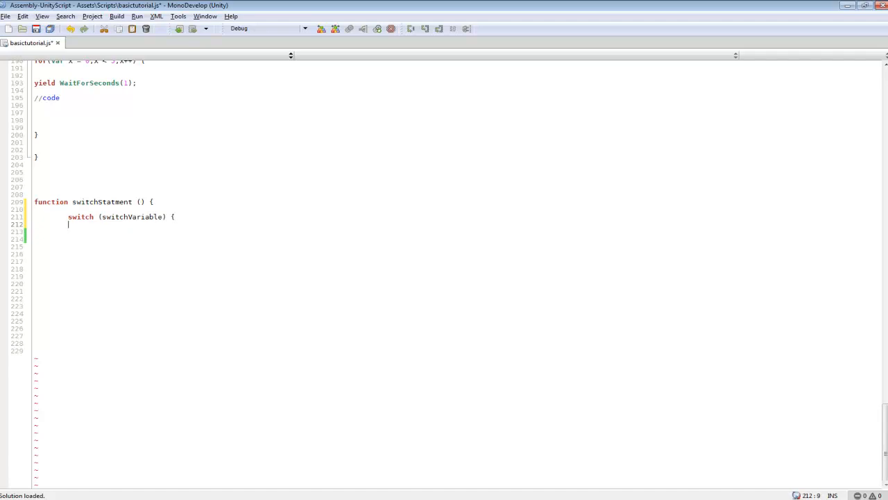
{"action": "type", "text": "case (1):"}
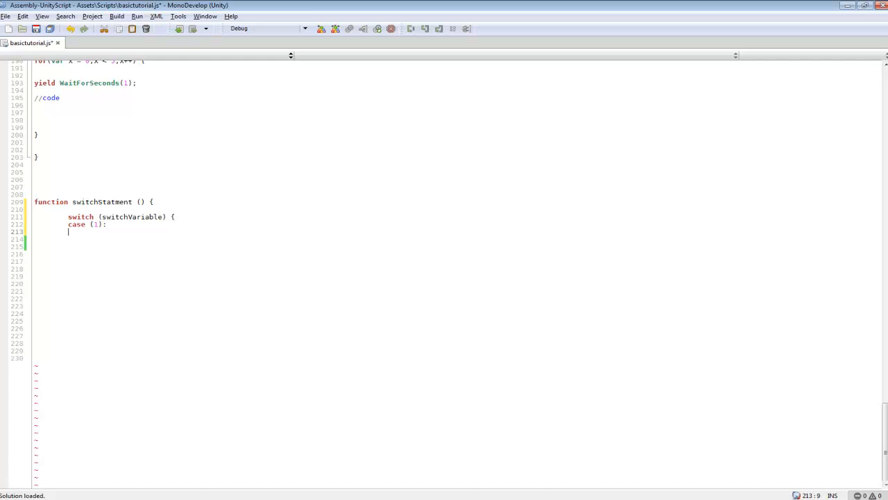
Have case 1 log "we called 1" with Debug.Log and then break
{"action": "type", "text": "Debug.Log("}
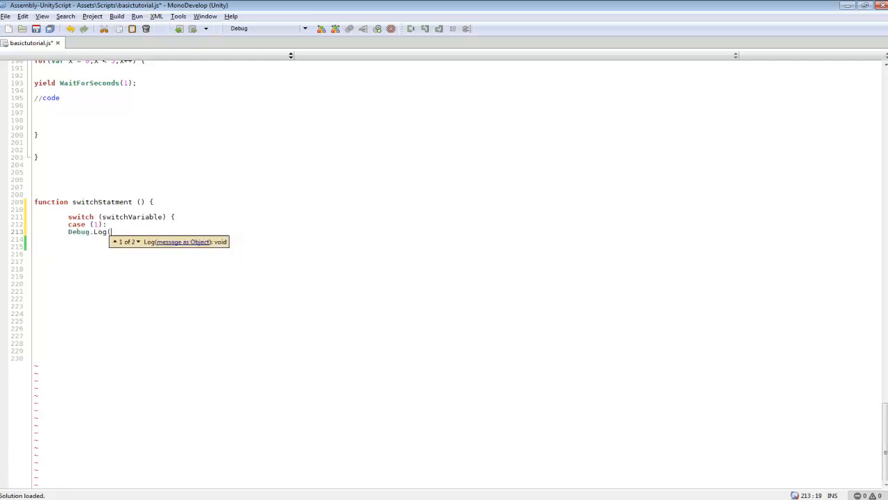
{"action": "type", "text": "\""}
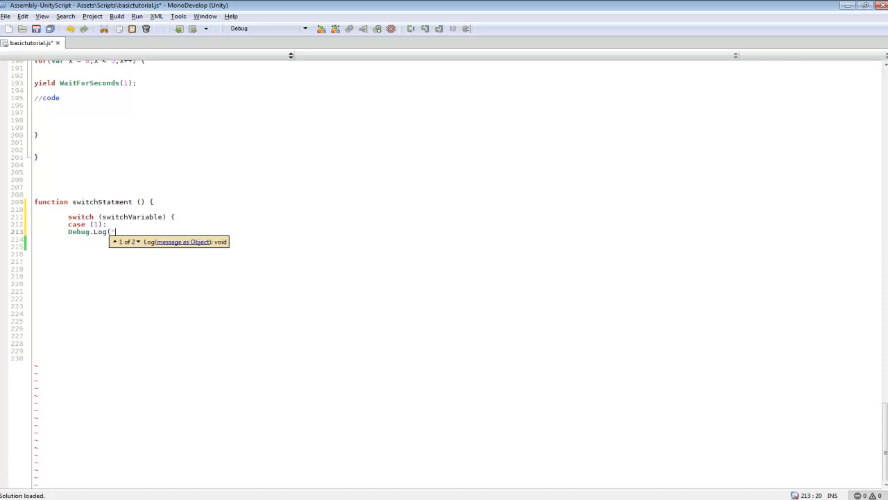
{"action": "type", "text": "we called"}
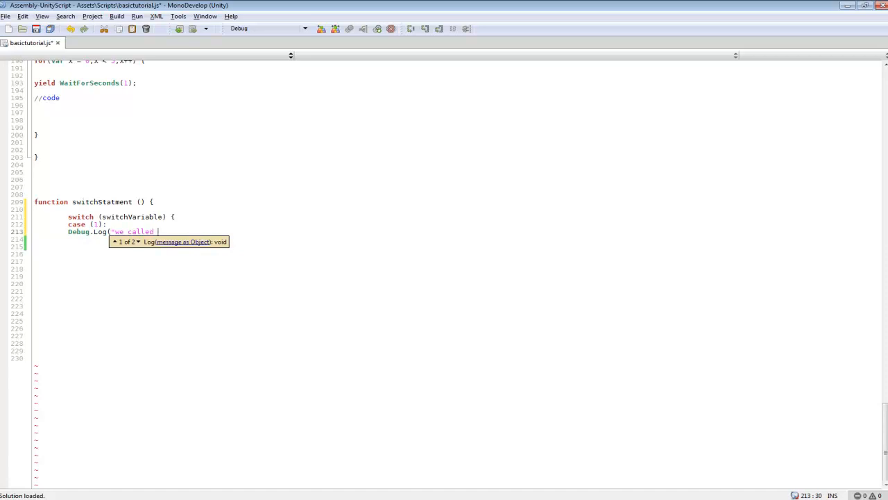
{"action": "type", "text": "1\");"}
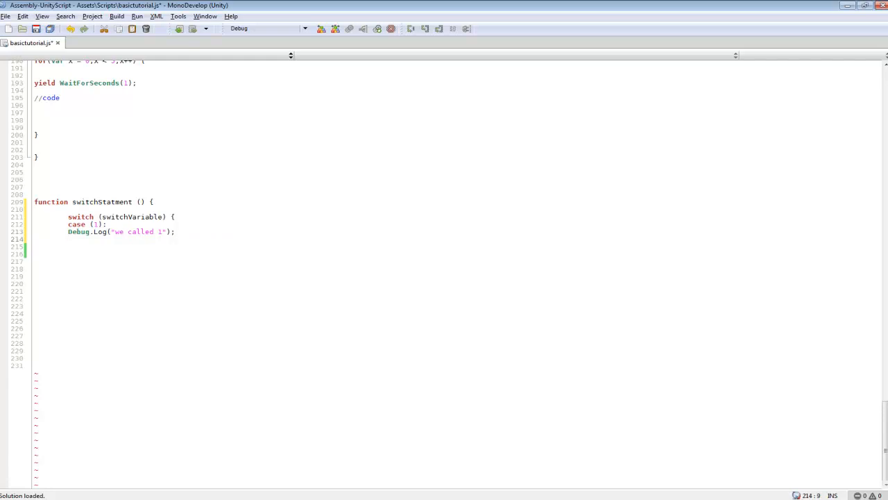
{"action": "type", "text": "break;"}
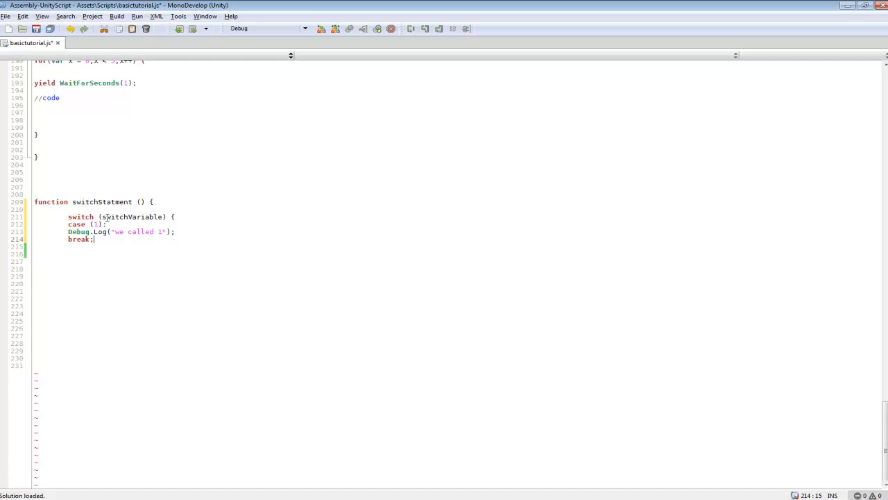
{"action": "double_click", "coordinate": [132, 217]}
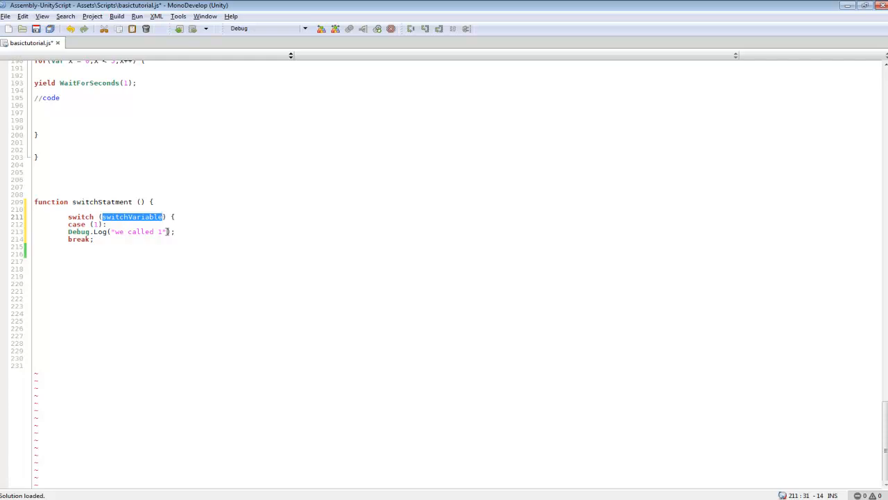
In Start, assign switchVariable = Random.Range(1,4);
{"action": "scroll", "scroll_direction": "up", "scroll_amount": 3}
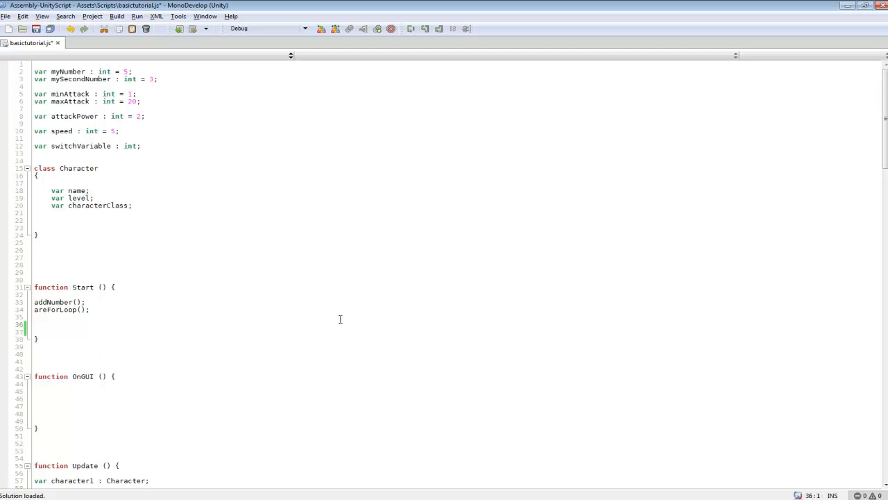
{"action": "type", "text": "switchVariable ="}
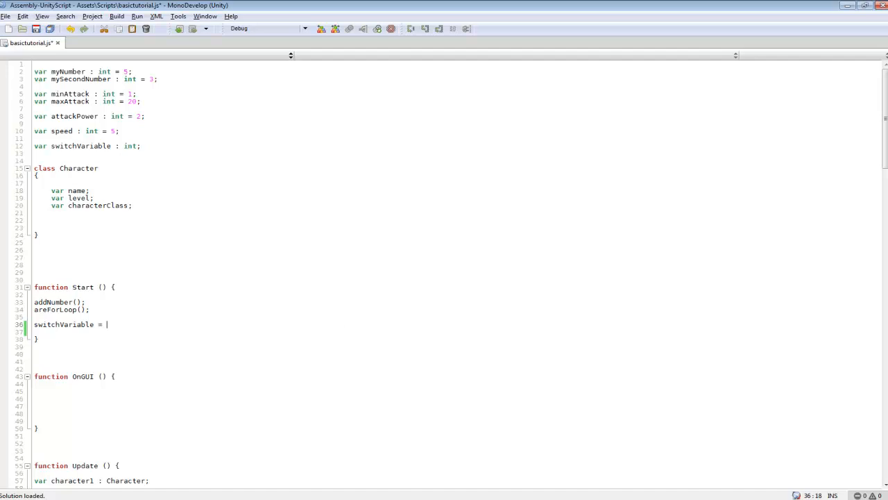
{"action": "type", "text": "Random.Range("}
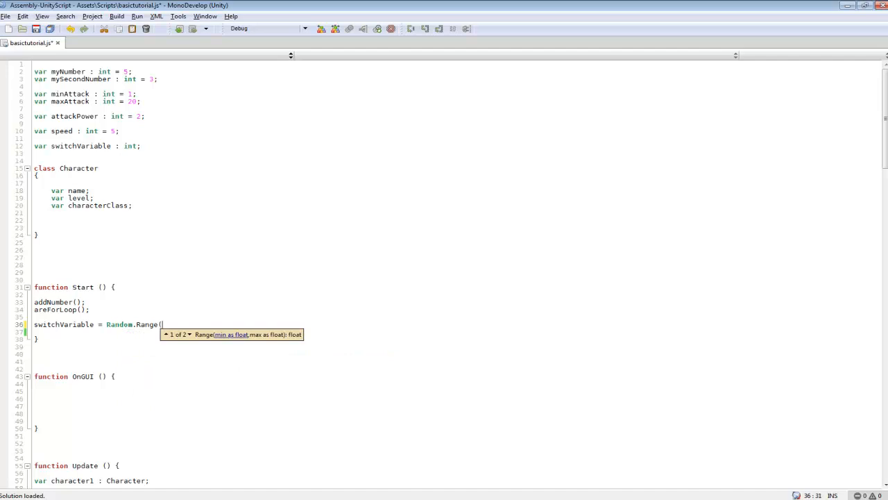
{"action": "type", "text": "1"}
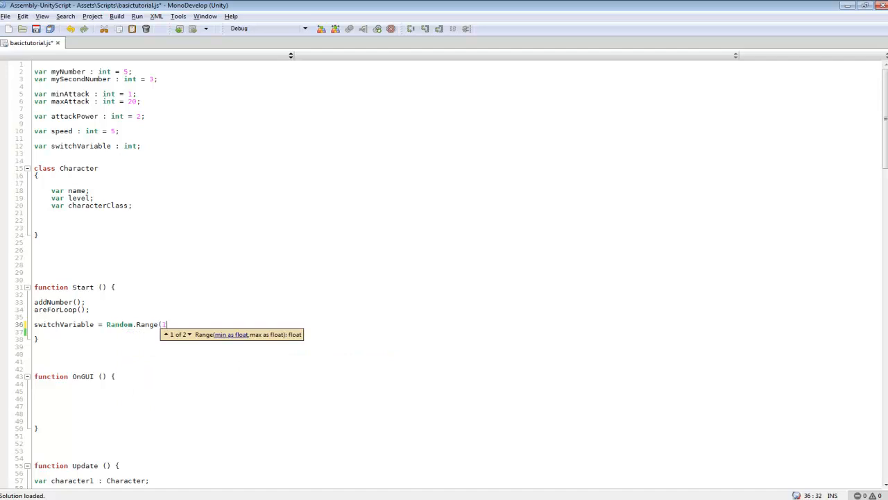
{"action": "type", "text": "1,4"}
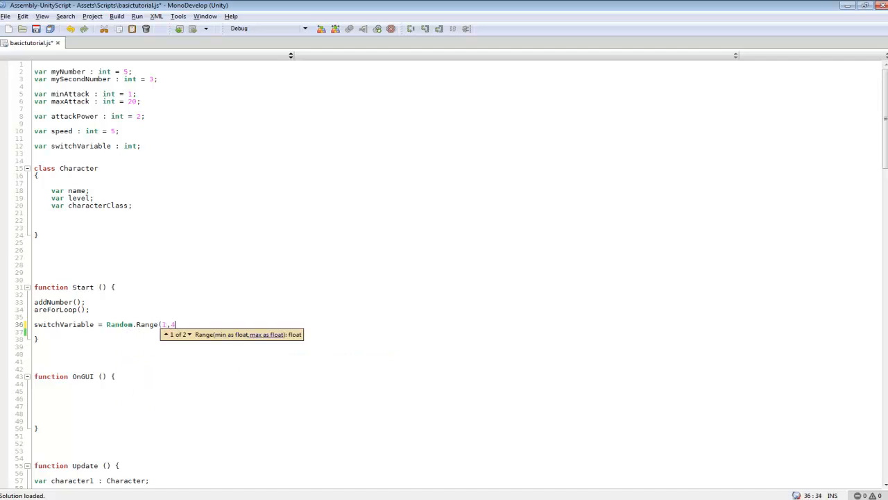
{"action": "type", "text": ");"}
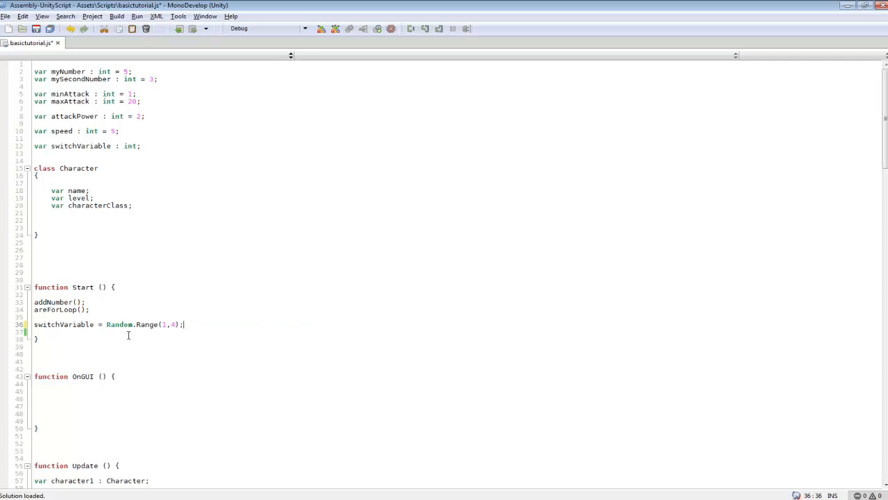
{"action": "mouse_move", "coordinate": [153, 325]}
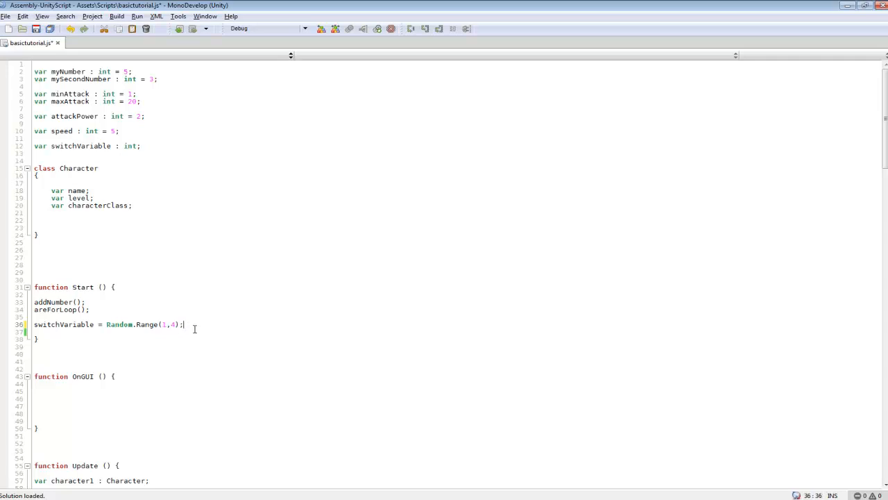
Call switchStatement(); after the assignment in Start
{"action": "type", "text": "swit"}
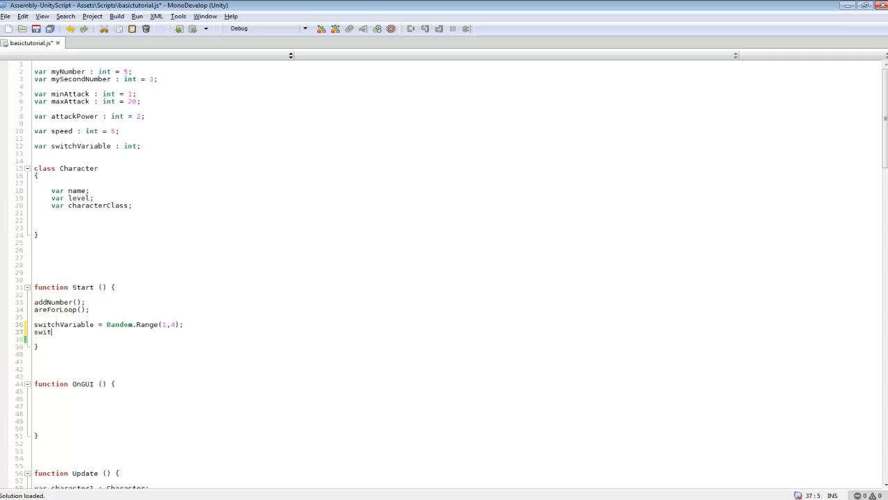
{"action": "type", "text": "chStat"}
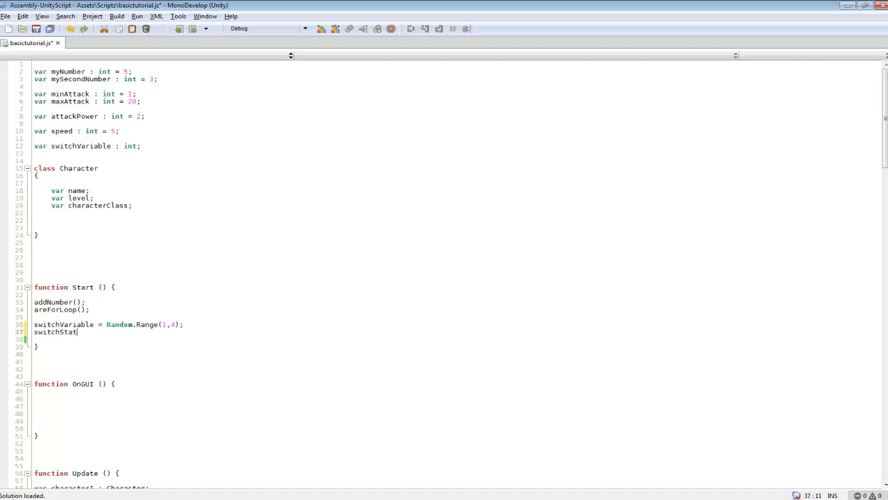
{"action": "type", "text": "ement"}
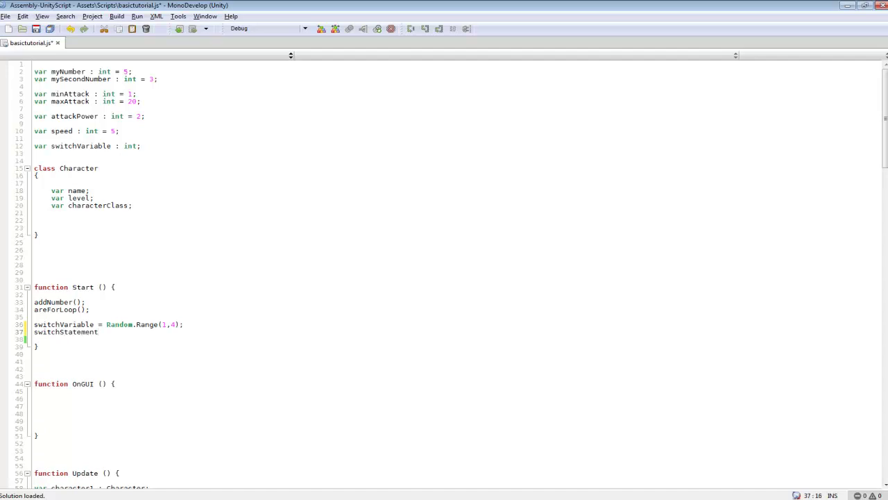
{"action": "type", "text": "();"}
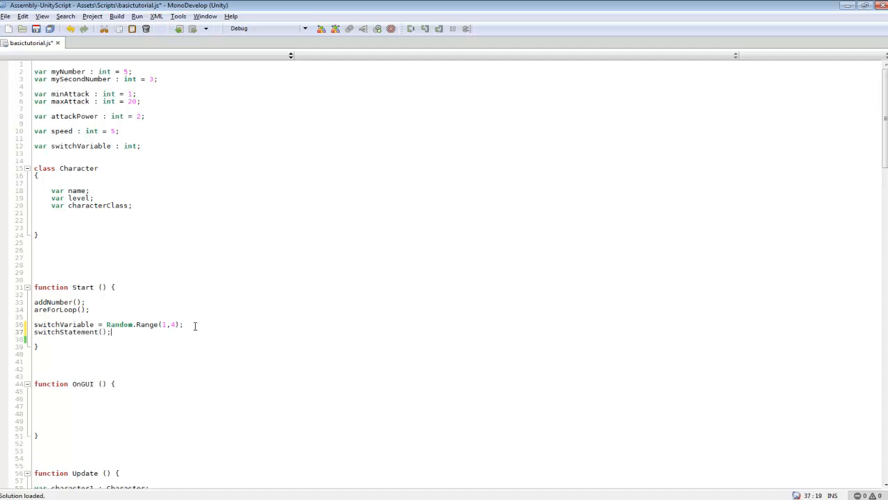
{"action": "scroll", "scroll_direction": "down", "scroll_amount": 3}
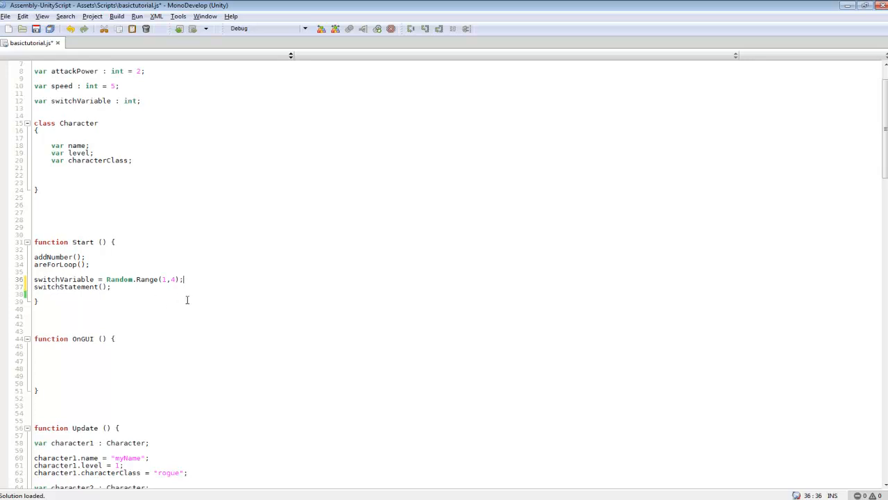
{"action": "mouse_move", "coordinate": [181, 311]}
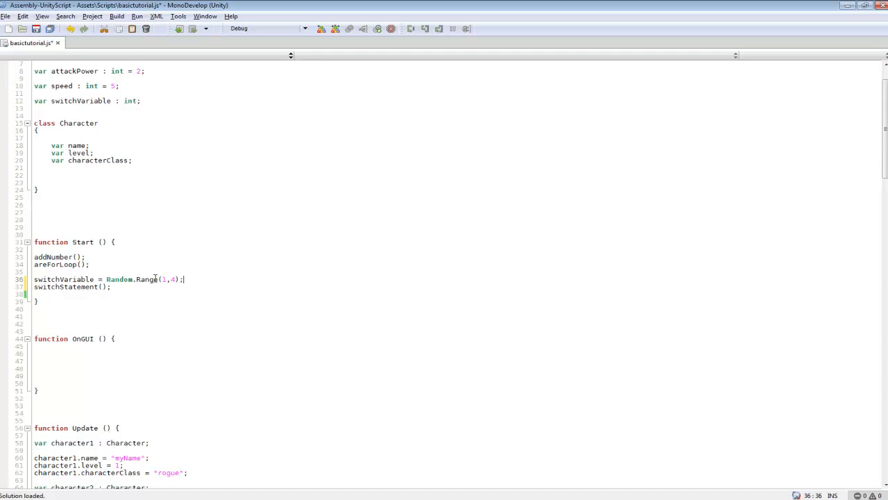
{"action": "double_click", "coordinate": [166, 279]}
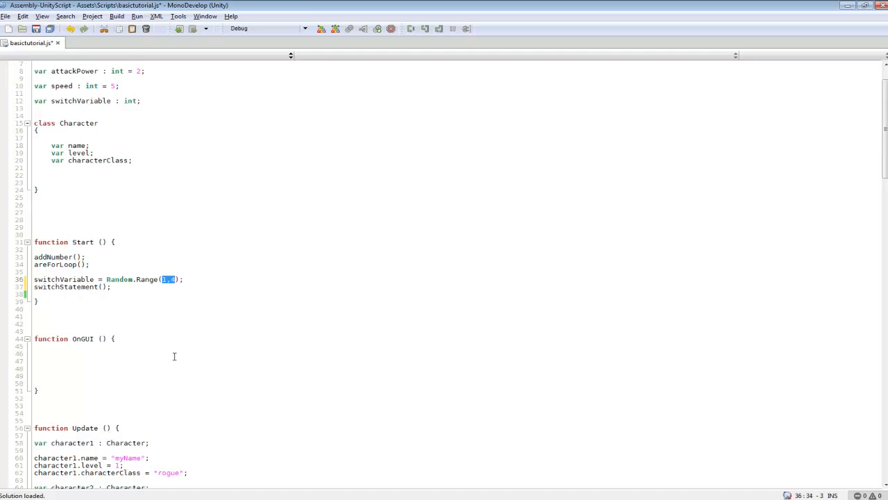
{"action": "scroll", "scroll_direction": "down", "scroll_amount": 3}
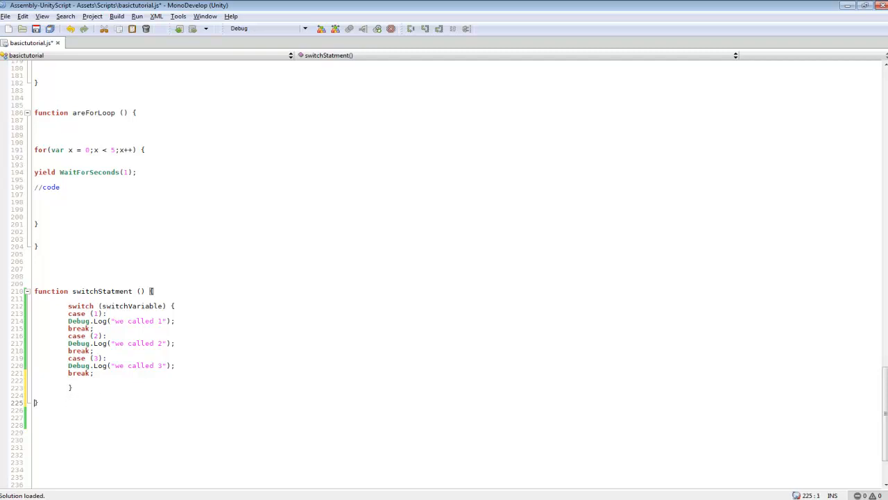
{"action": "left_click", "coordinate": [128, 384]}
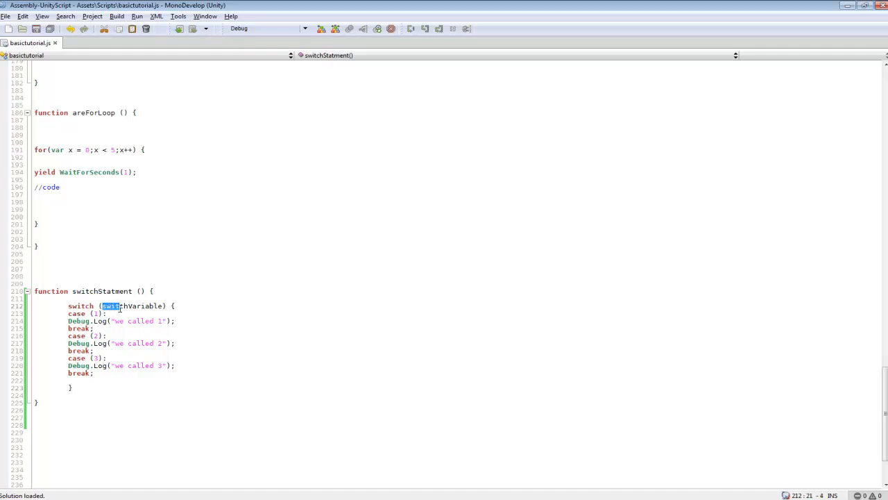
{"action": "double_click", "coordinate": [132, 306]}
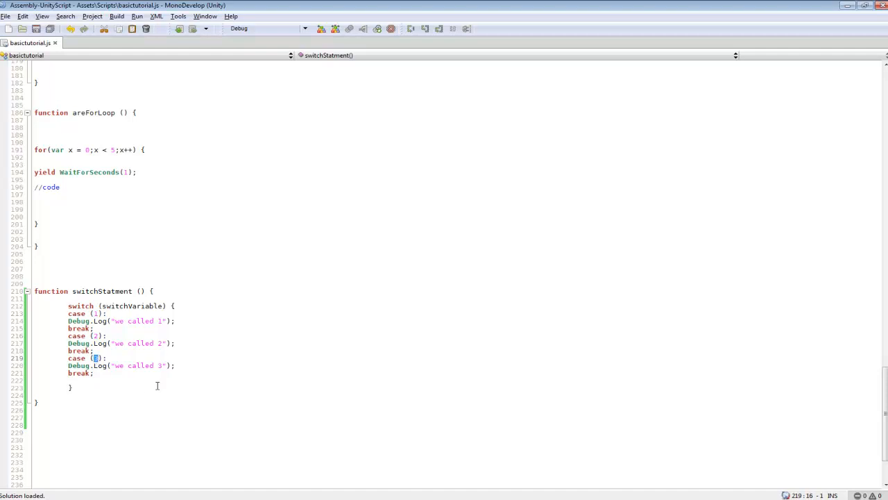
{"action": "mouse_move", "coordinate": [133, 380]}
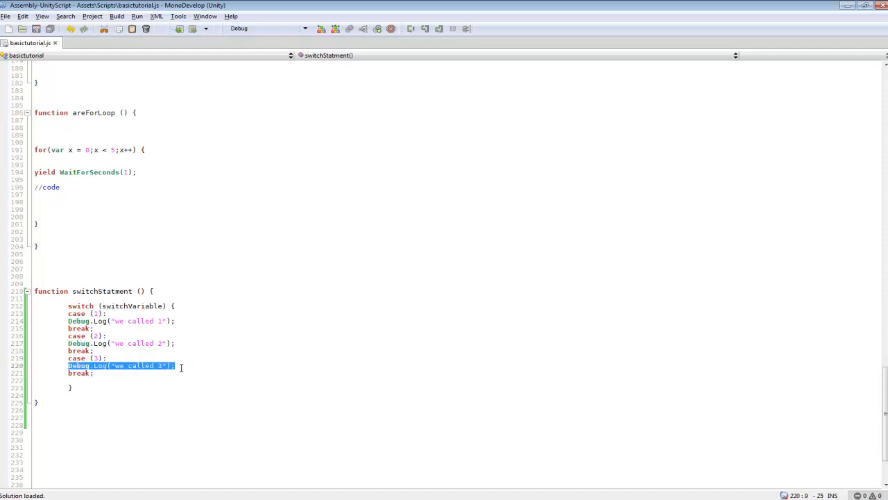
{"action": "left_click", "coordinate": [213, 366]}
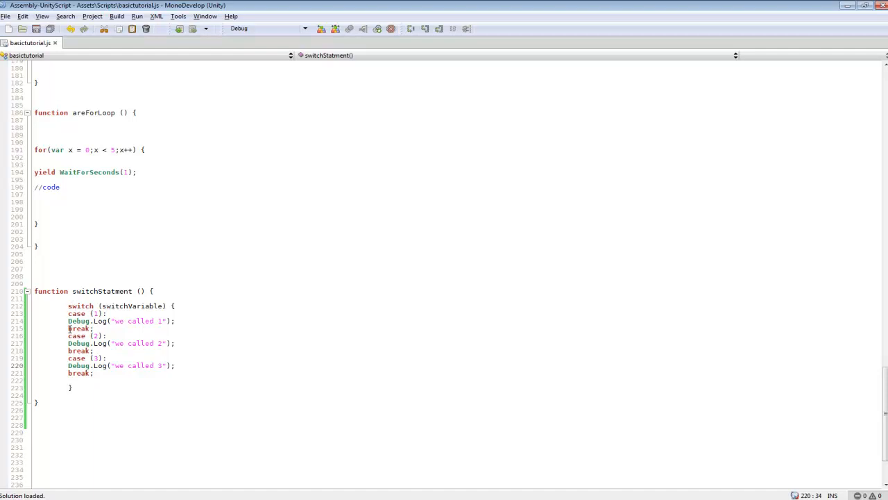
{"action": "mouse_move", "coordinate": [256, 380]}
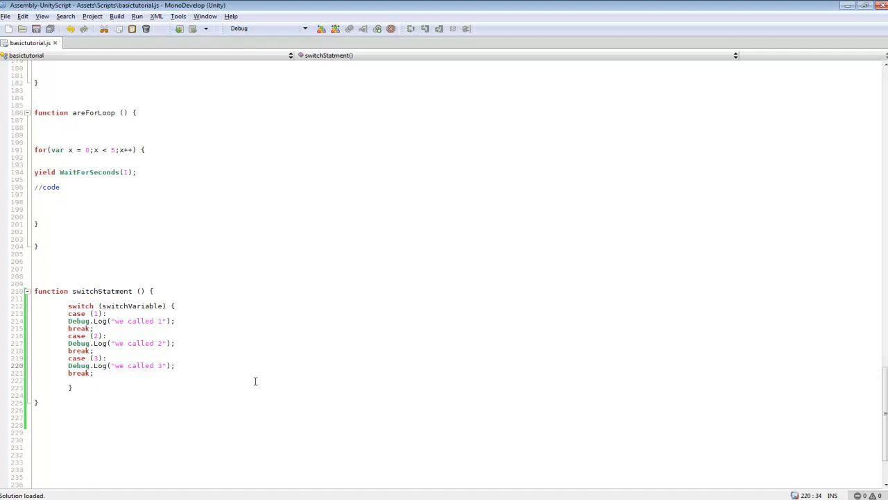
{"action": "mouse_move", "coordinate": [274, 330]}
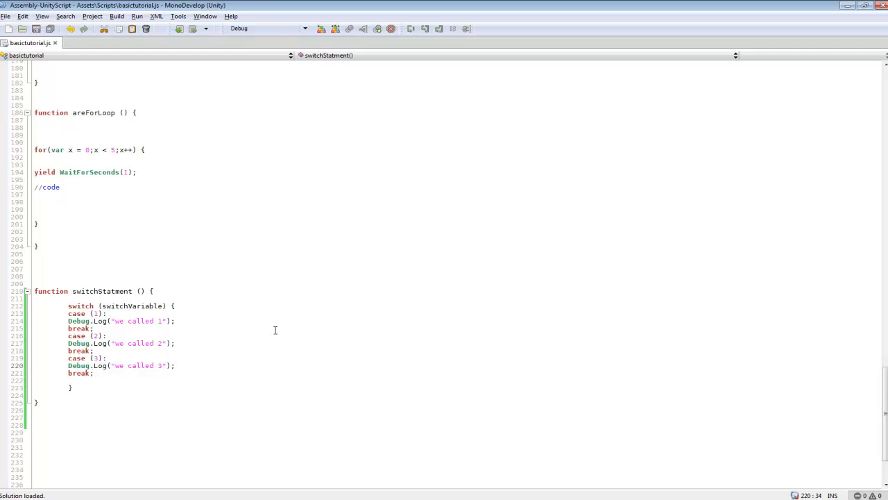
{"action": "left_click", "coordinate": [174, 365]}
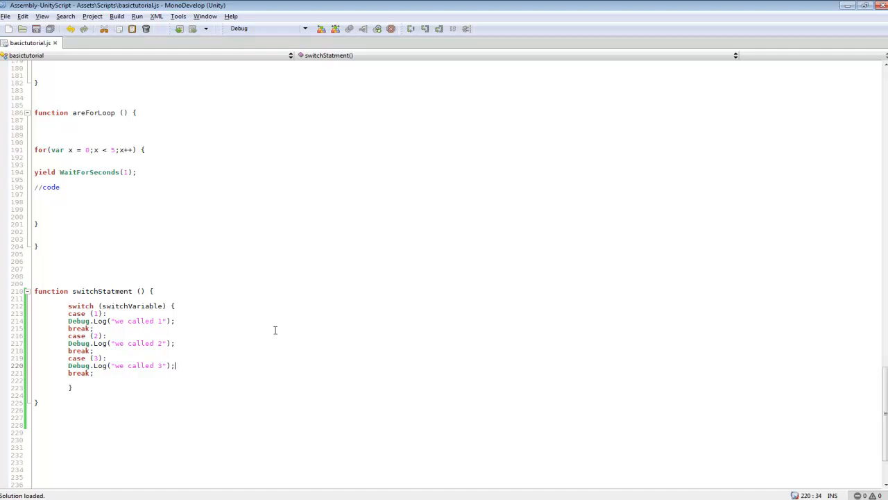
{"action": "mouse_move", "coordinate": [208, 75]}
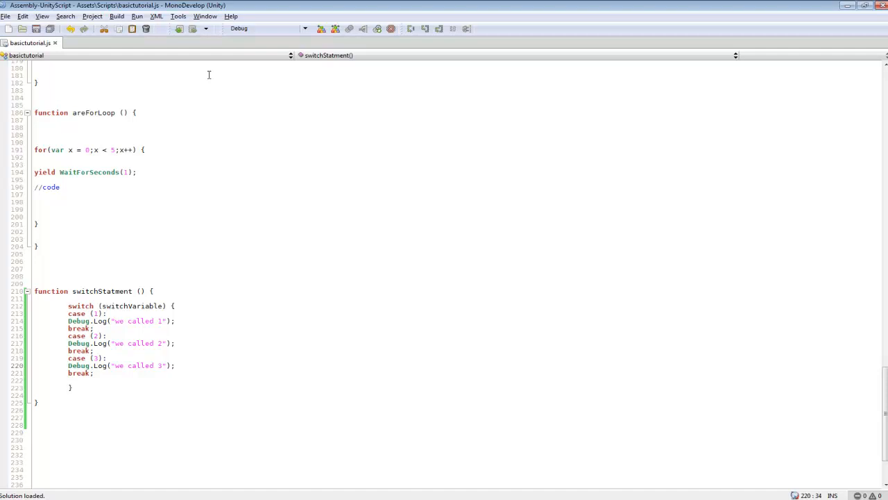
{"action": "mouse_move", "coordinate": [126, 394]}
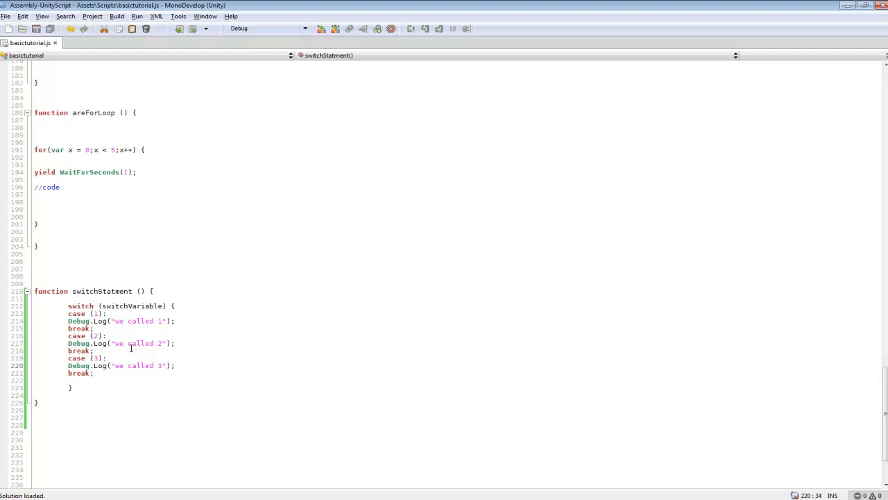
{"action": "mouse_move", "coordinate": [150, 226]}
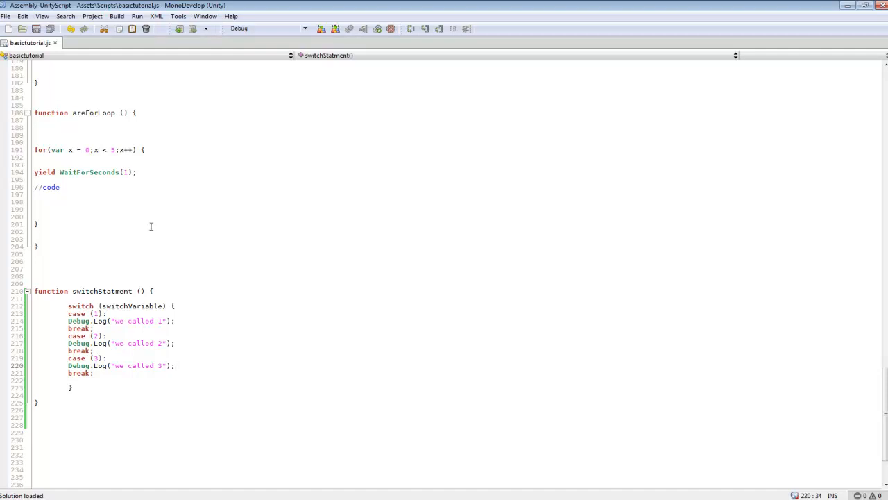
{"action": "mouse_move", "coordinate": [365, 271]}
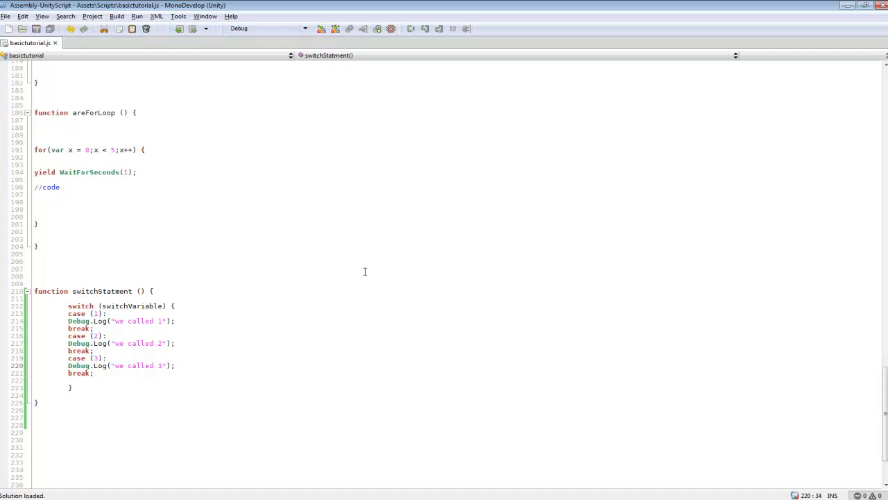
{"action": "mouse_move", "coordinate": [363, 264]}
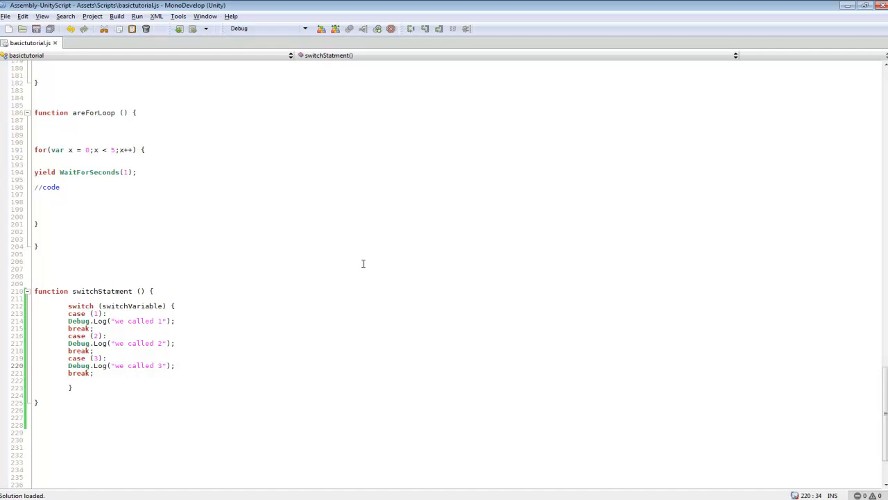